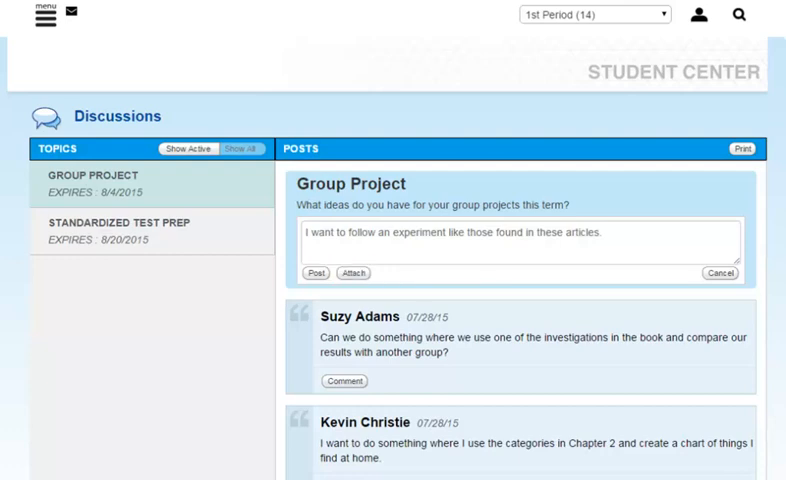
Open Edit Attachments under the Group Project reply and start a new file upload
click(352, 273)
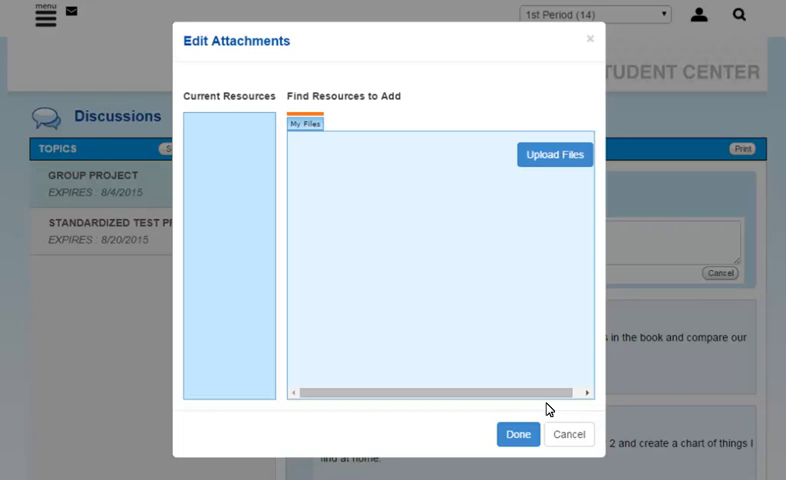
mouse_move(570, 315)
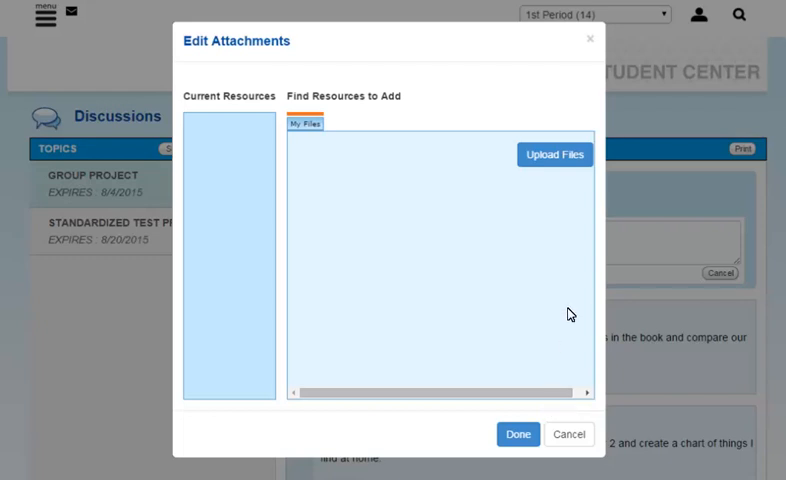
click(554, 154)
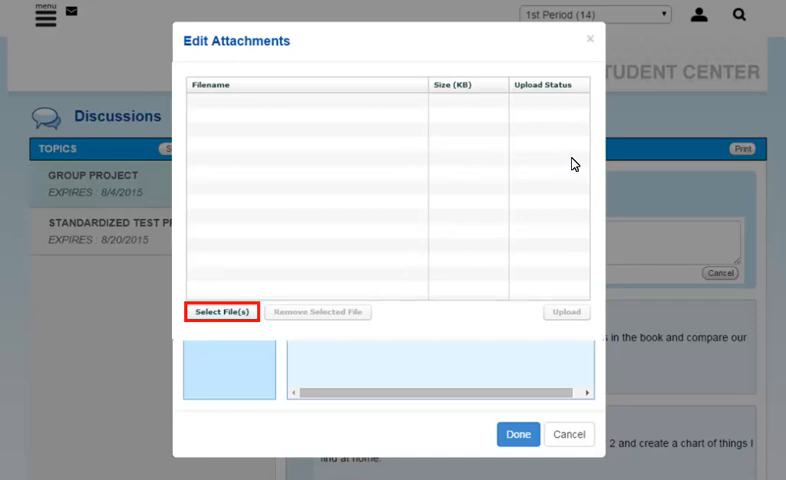
Queue the real-life examples PDF and the Try This Experiment PDF from the Desktop
click(228, 312)
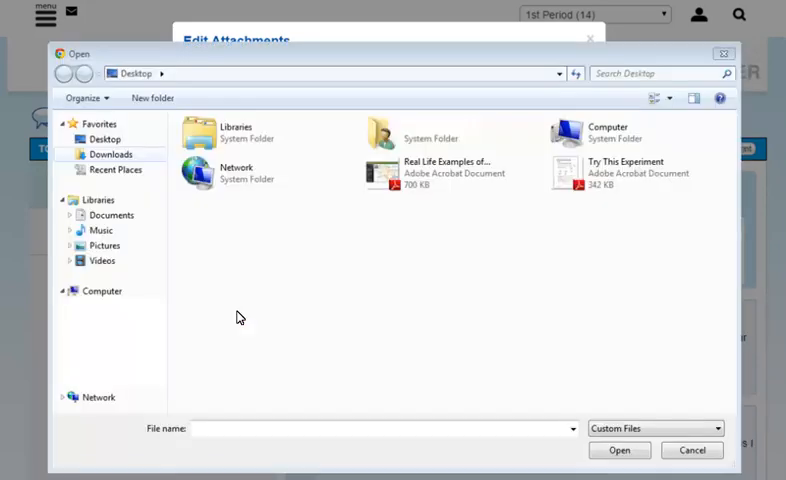
click(450, 172)
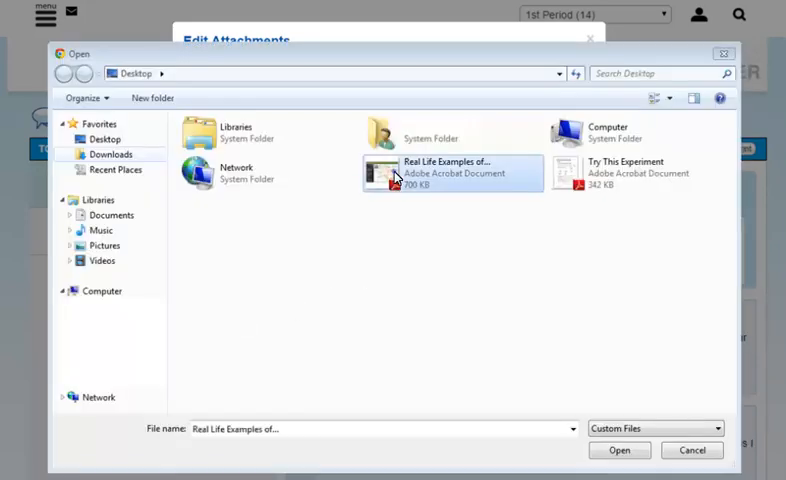
mouse_move(557, 174)
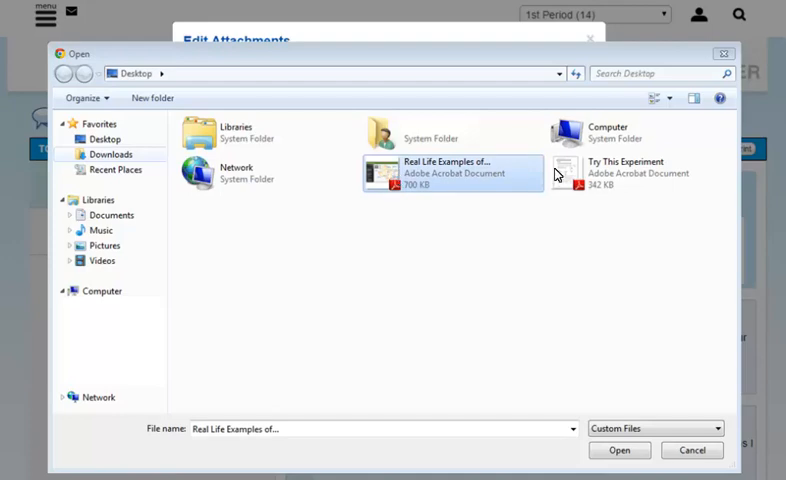
click(637, 172)
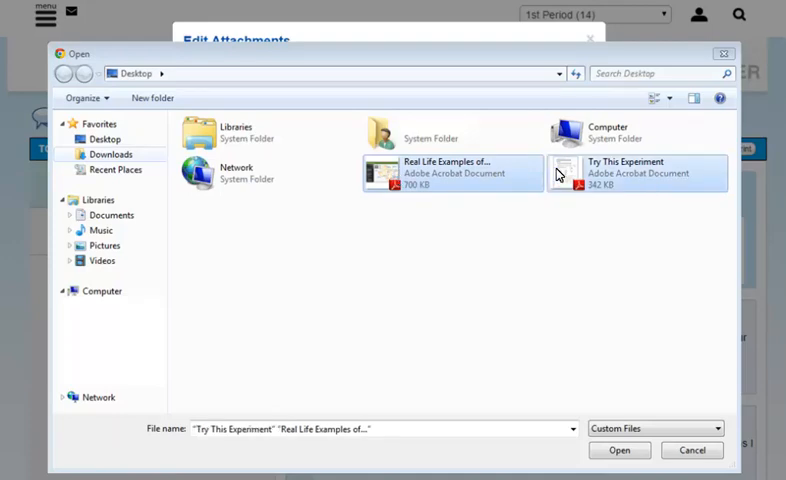
click(619, 450)
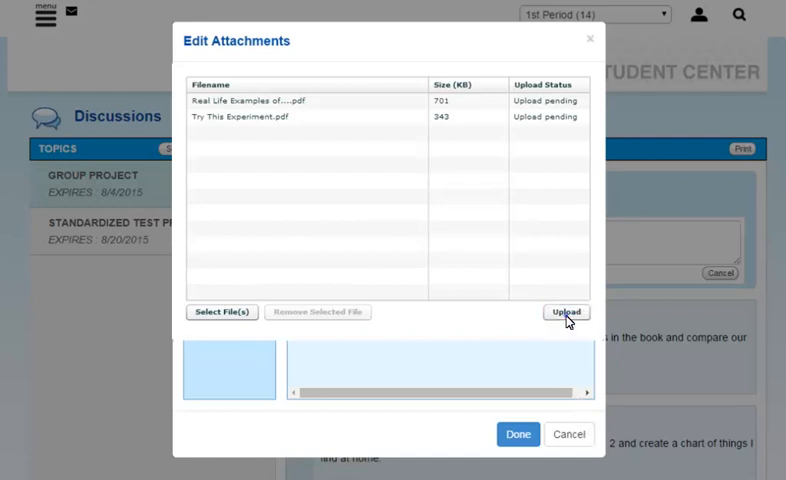
Upload both pending PDFs and add Try This Experiment to the post
click(566, 312)
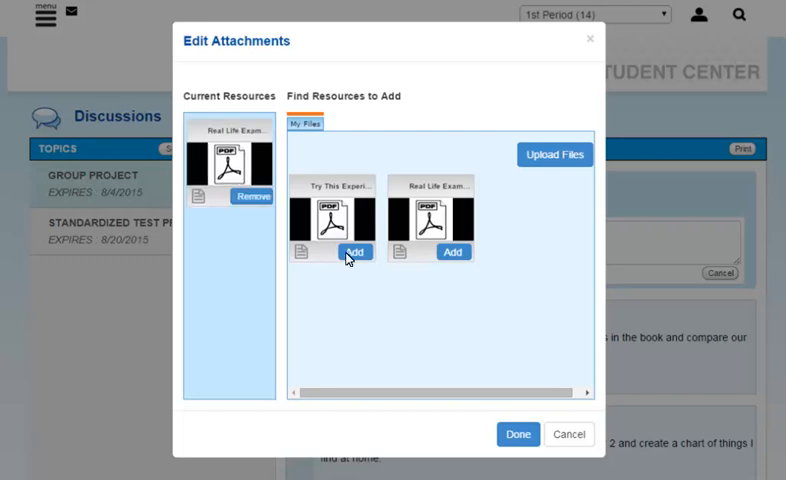
click(517, 434)
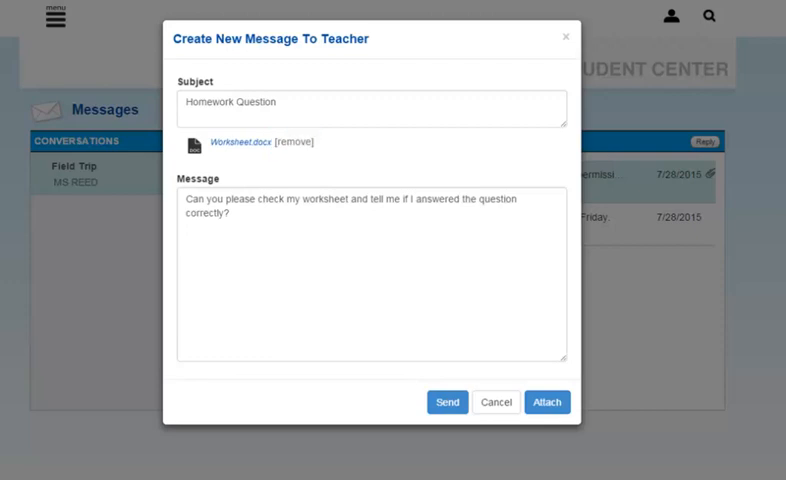
Send the Homework Question message with Worksheet.docx to the teacher
click(447, 402)
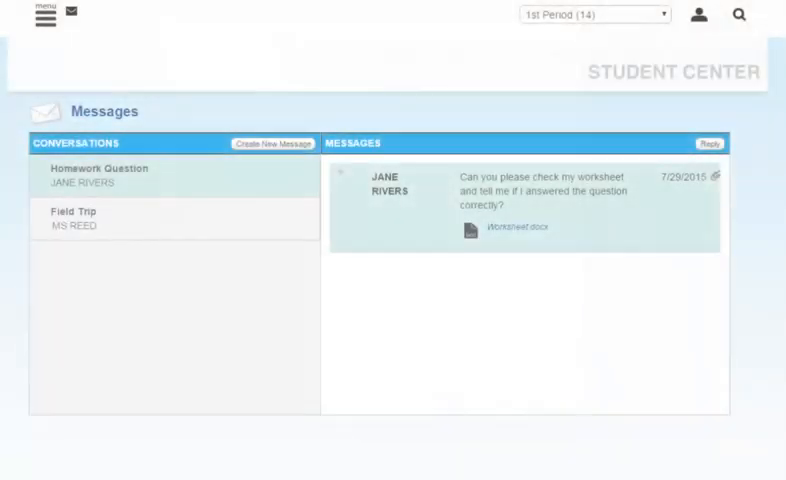